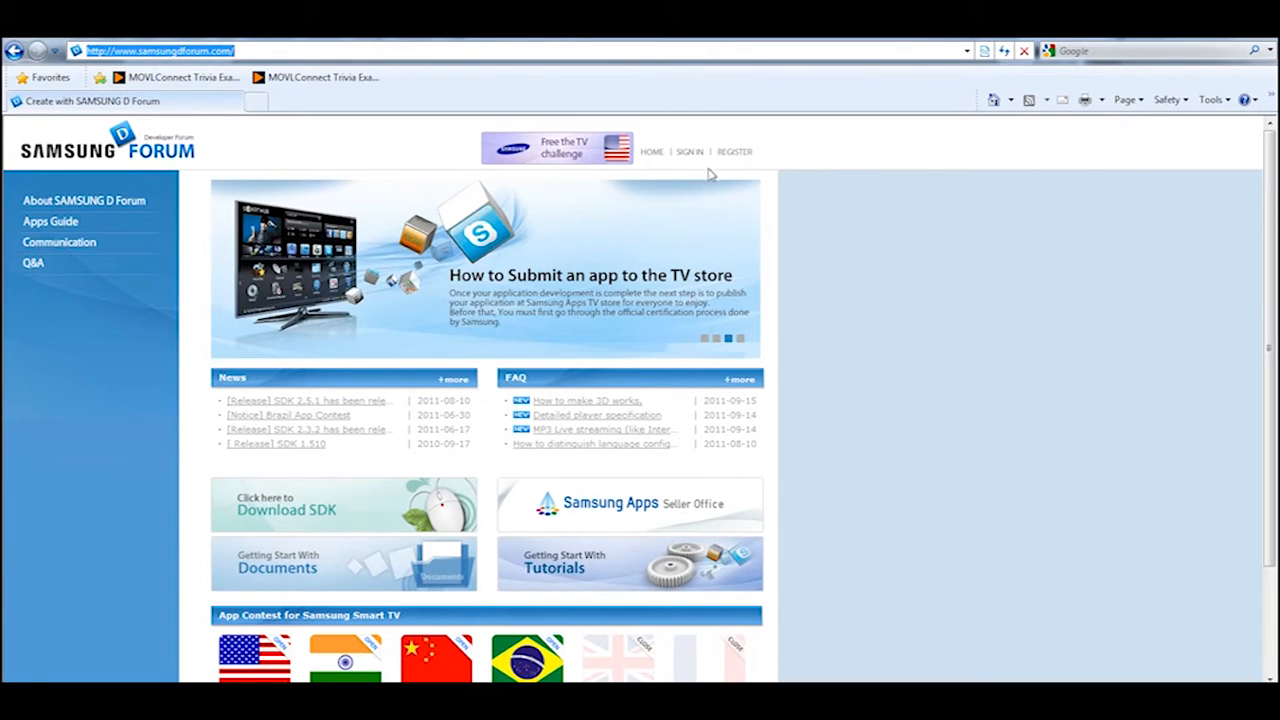
Sign in to Samsung D Forum with the account password.
{"action": "left_click", "coordinate": [689, 151]}
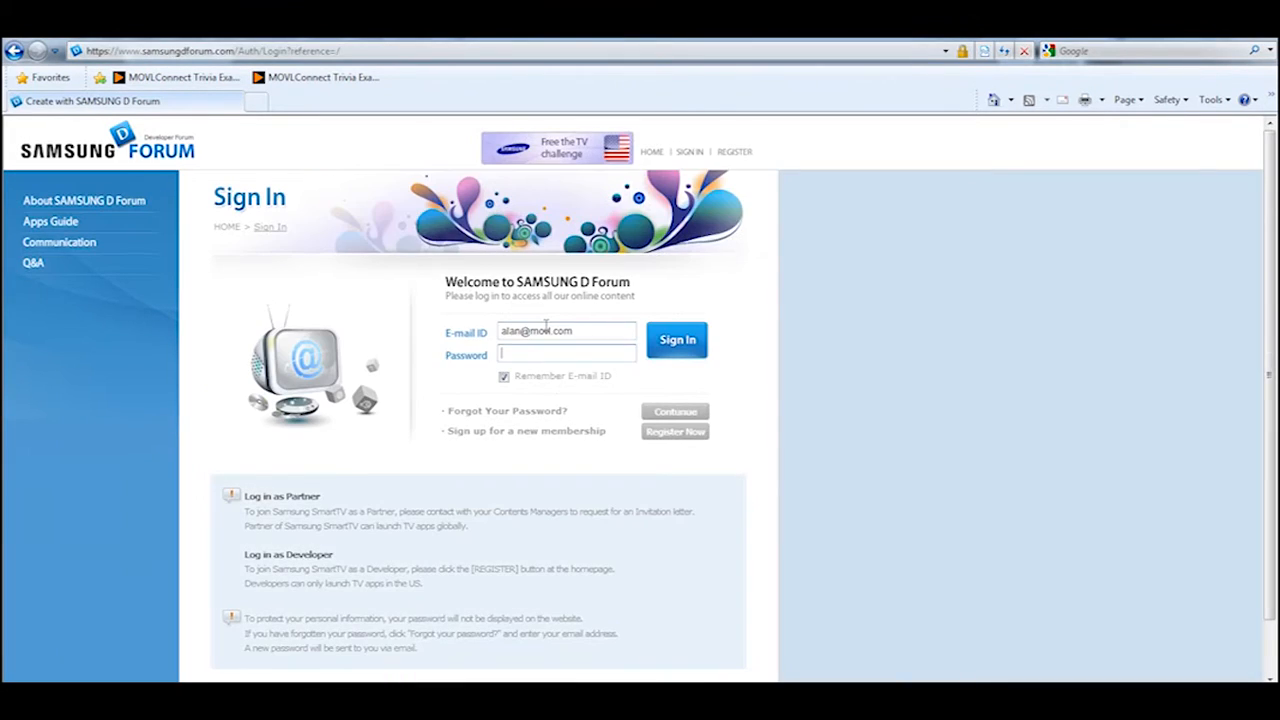
{"action": "type", "text": "password"}
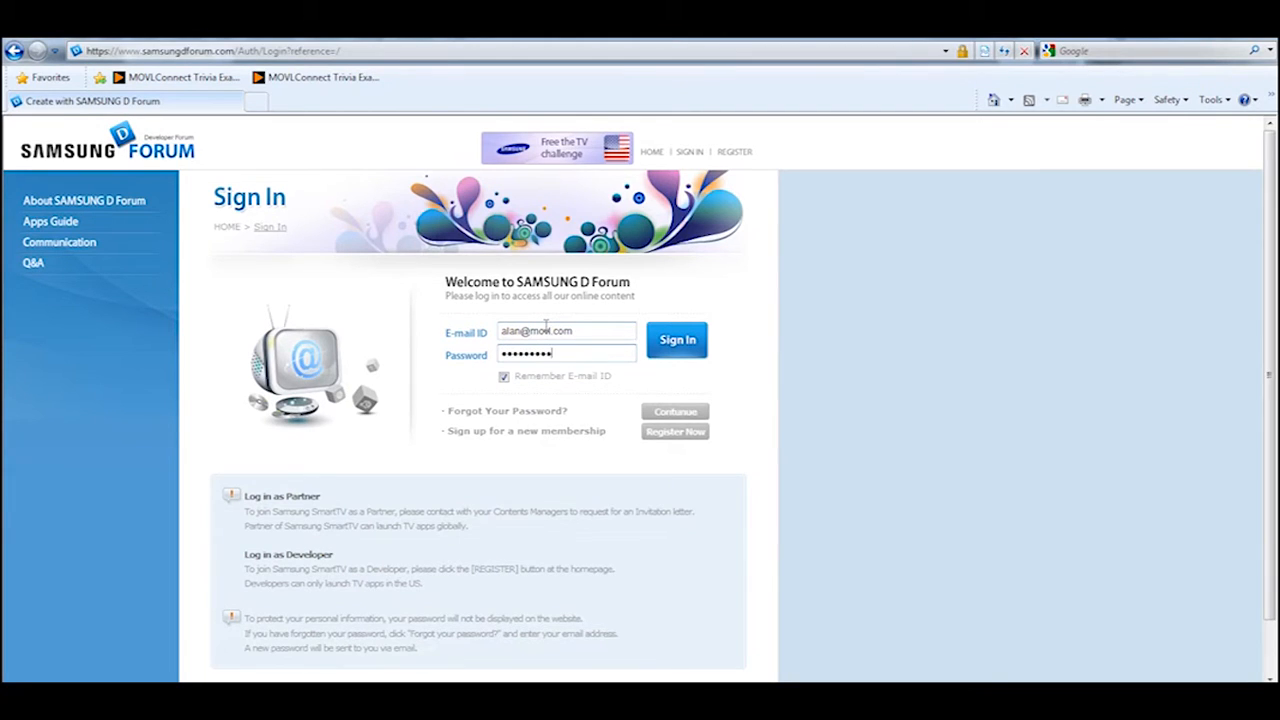
{"action": "left_click", "coordinate": [677, 340]}
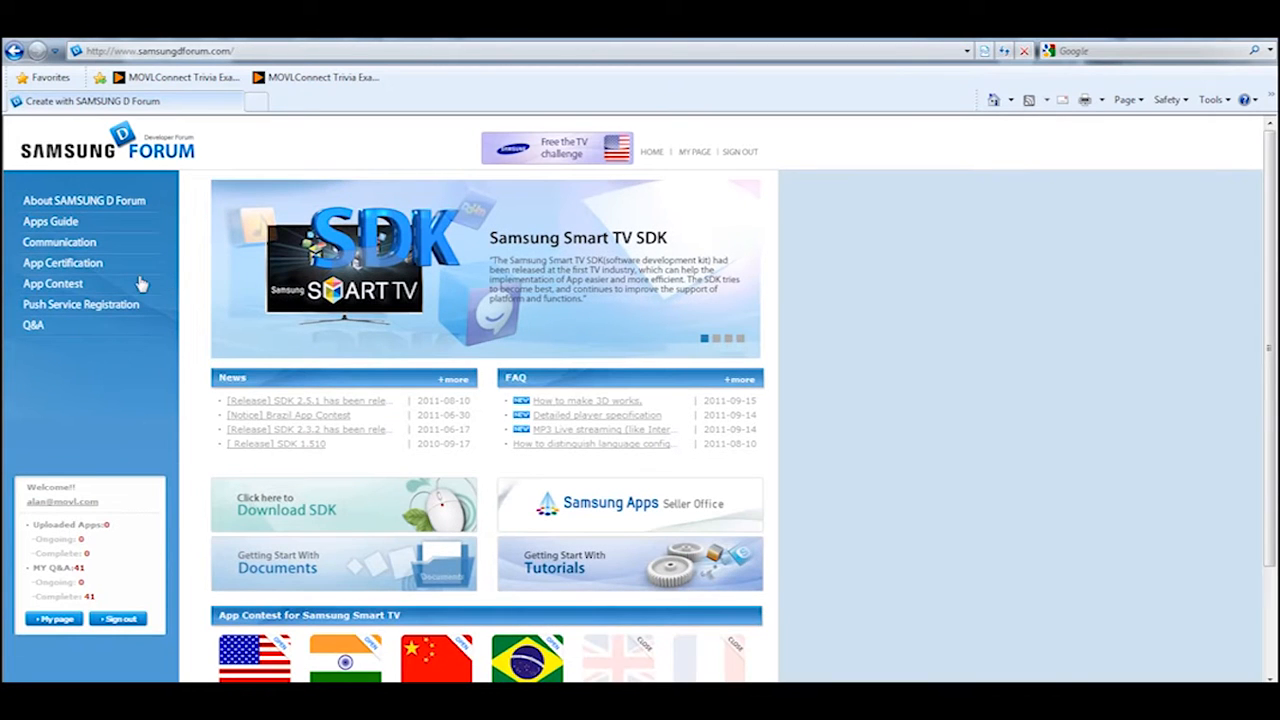
Open Apps Guide's Download SDK listing and select the [Release] SDK 2.5.1 version post.
{"action": "left_click", "coordinate": [50, 221]}
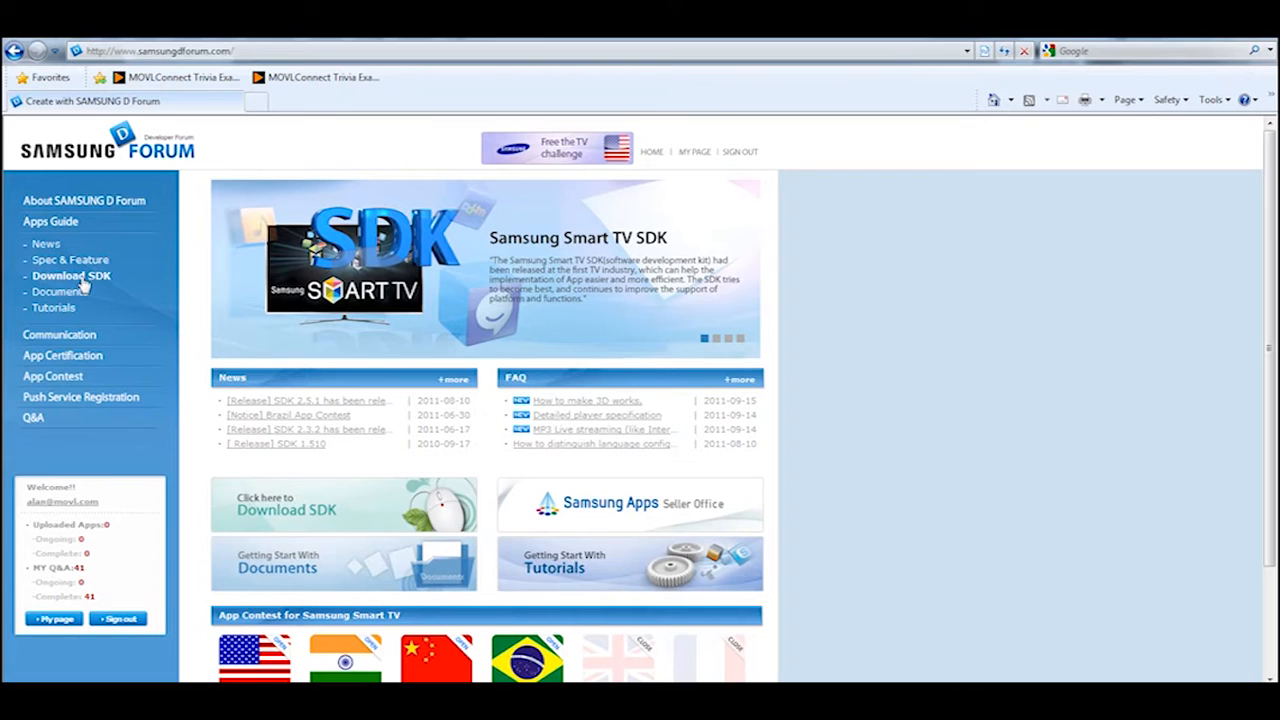
{"action": "left_click", "coordinate": [71, 275]}
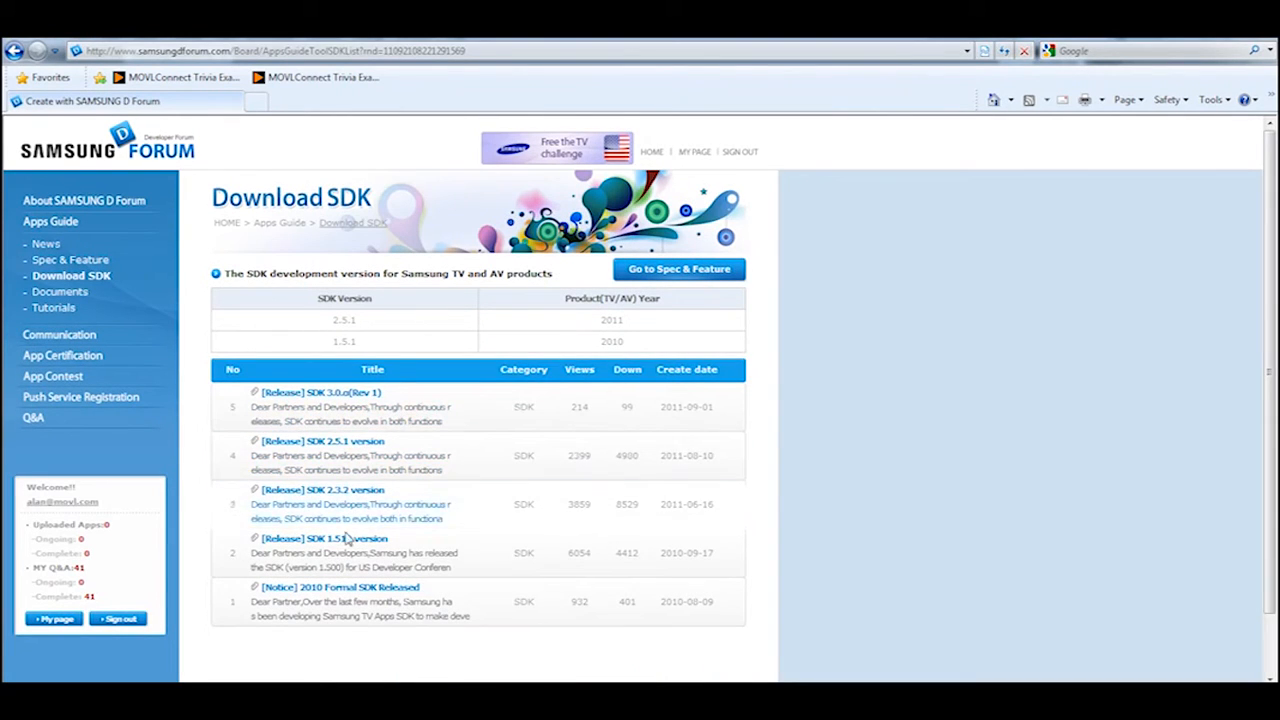
{"action": "mouse_move", "coordinate": [350, 448]}
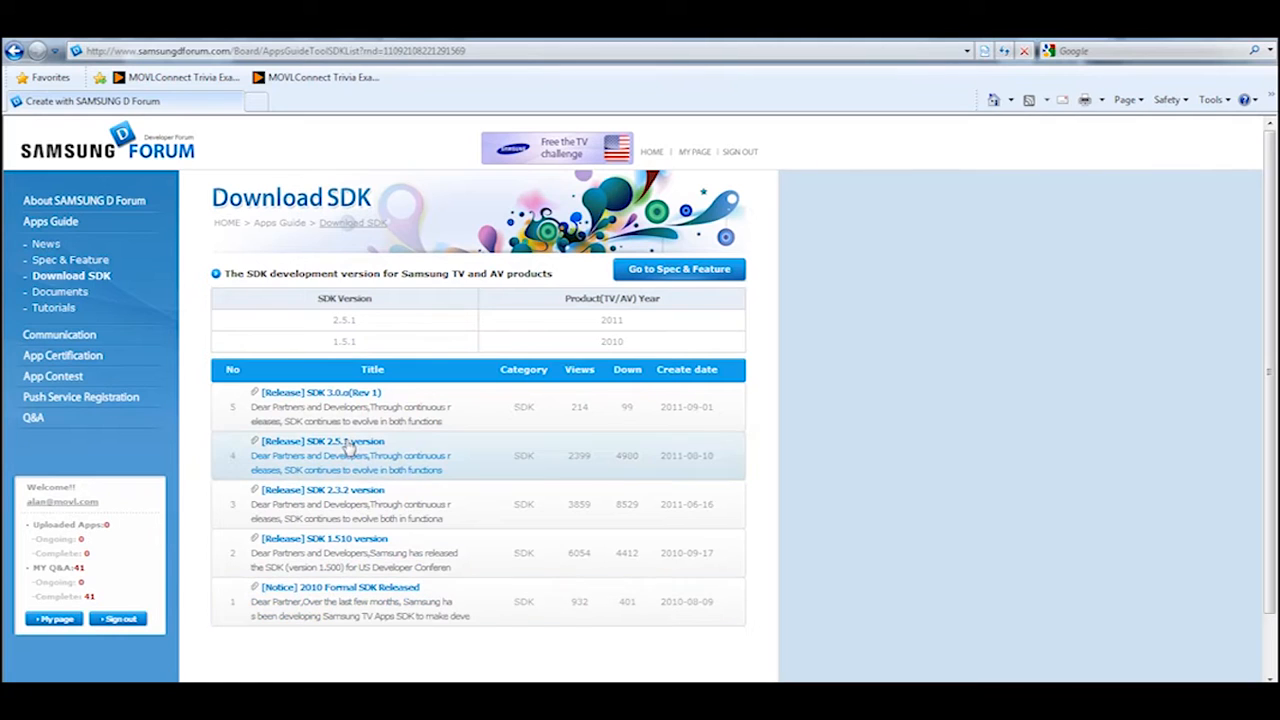
{"action": "mouse_move", "coordinate": [320, 441]}
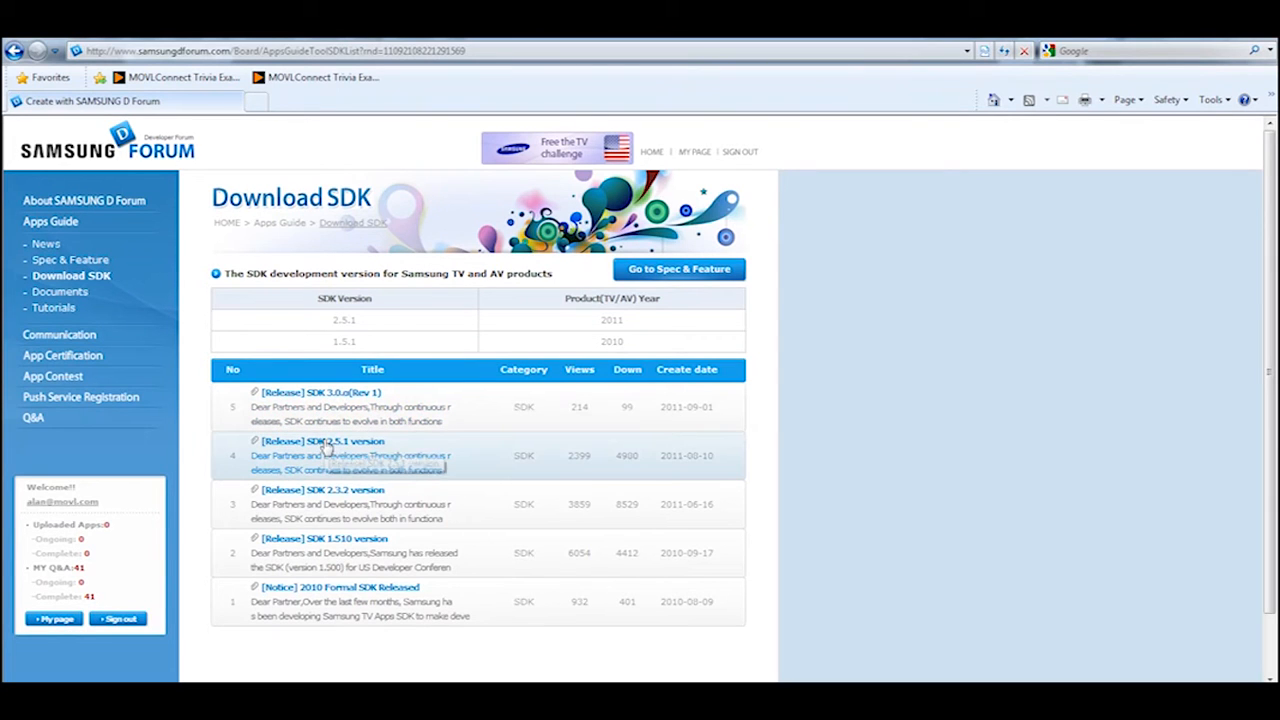
{"action": "left_click", "coordinate": [322, 441]}
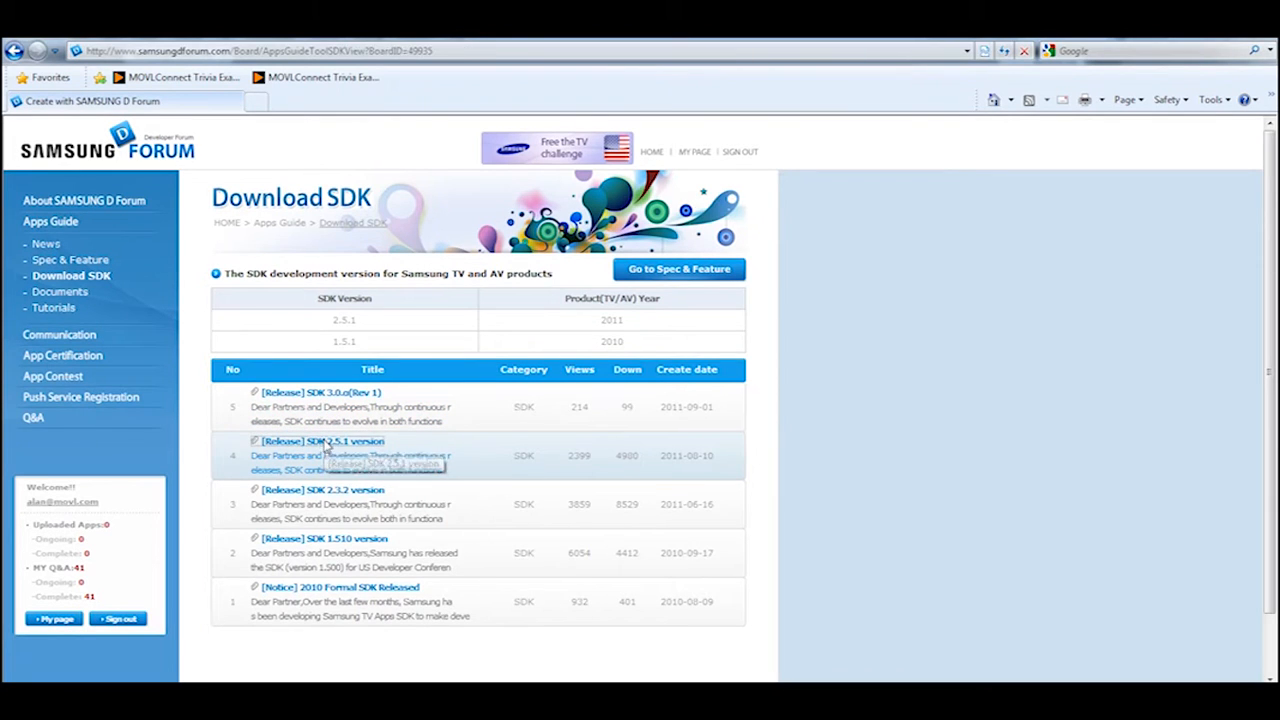
Read through the SDK 2.5.1 release notes, then go to the Documents listing.
{"action": "left_click", "coordinate": [321, 441]}
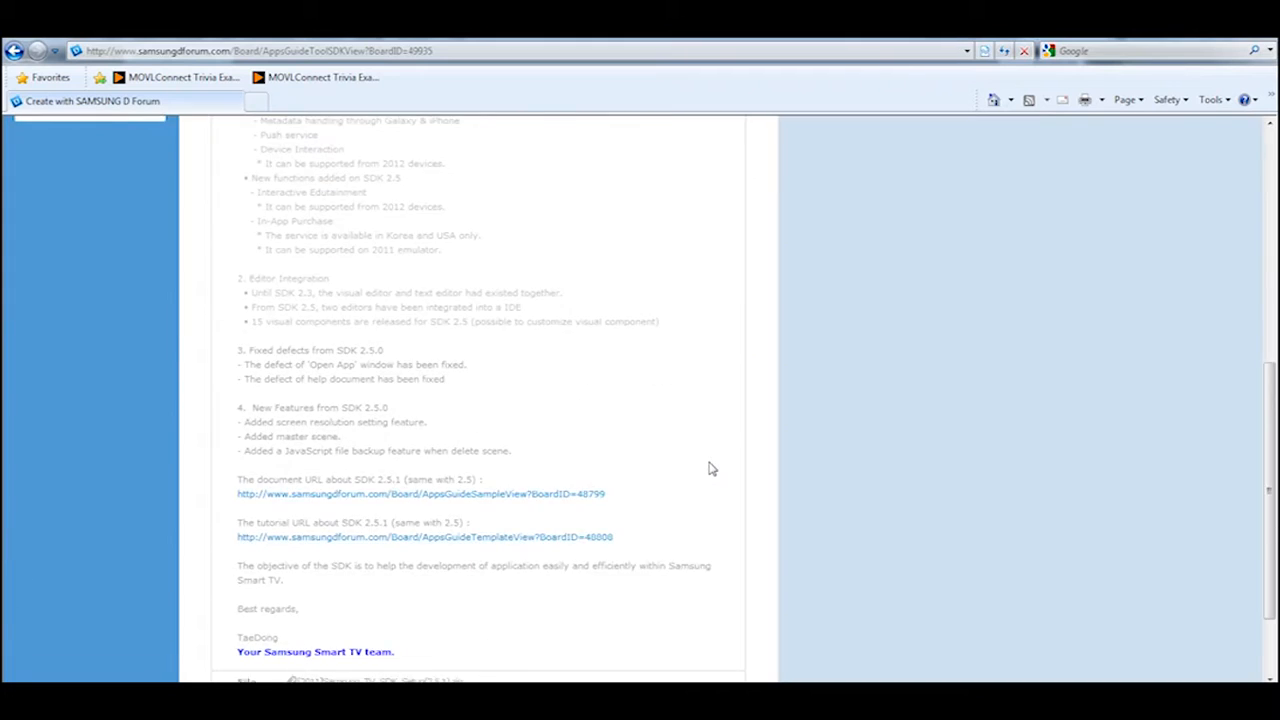
{"action": "scroll", "scroll_direction": "down", "scroll_amount": 3}
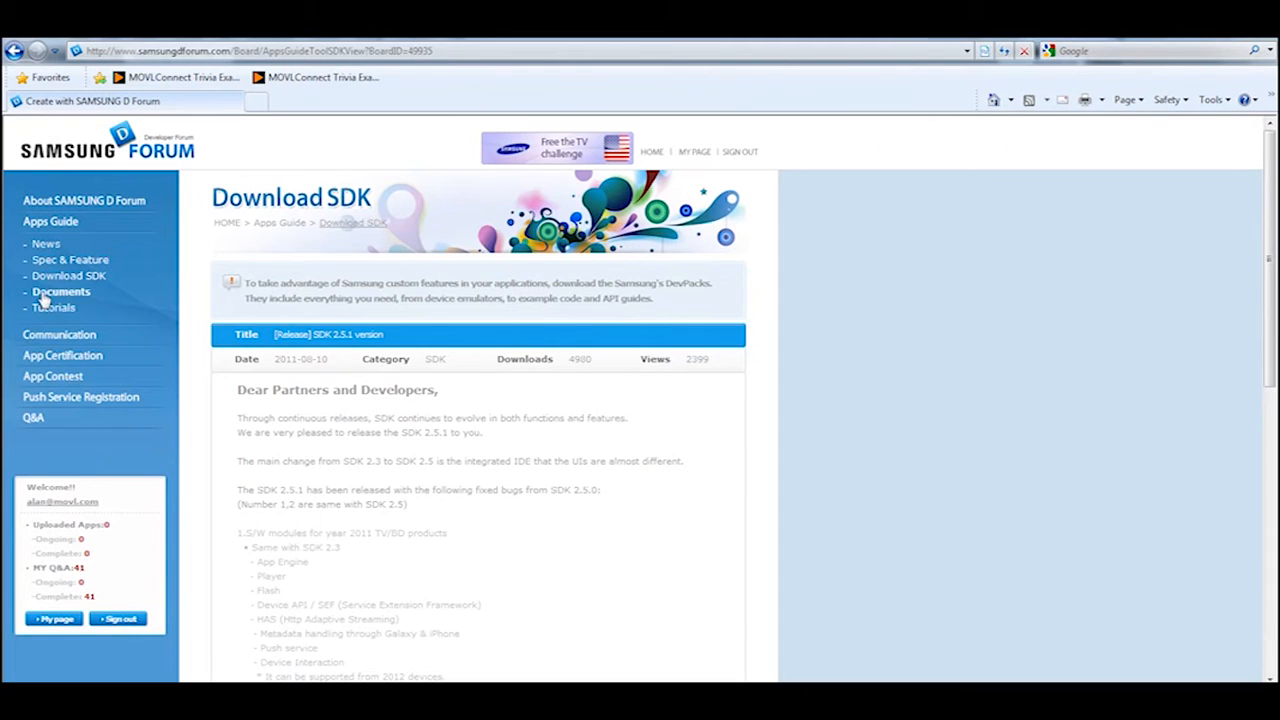
{"action": "left_click", "coordinate": [61, 291]}
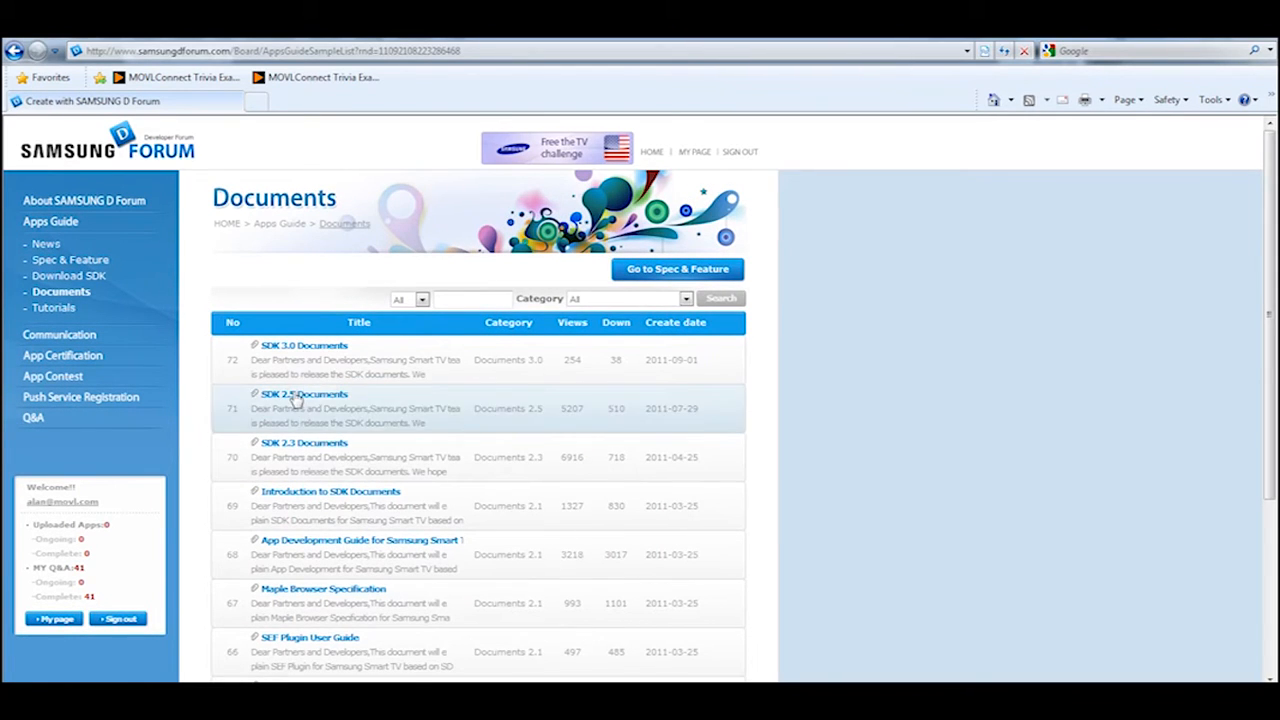
{"action": "mouse_move", "coordinate": [303, 393]}
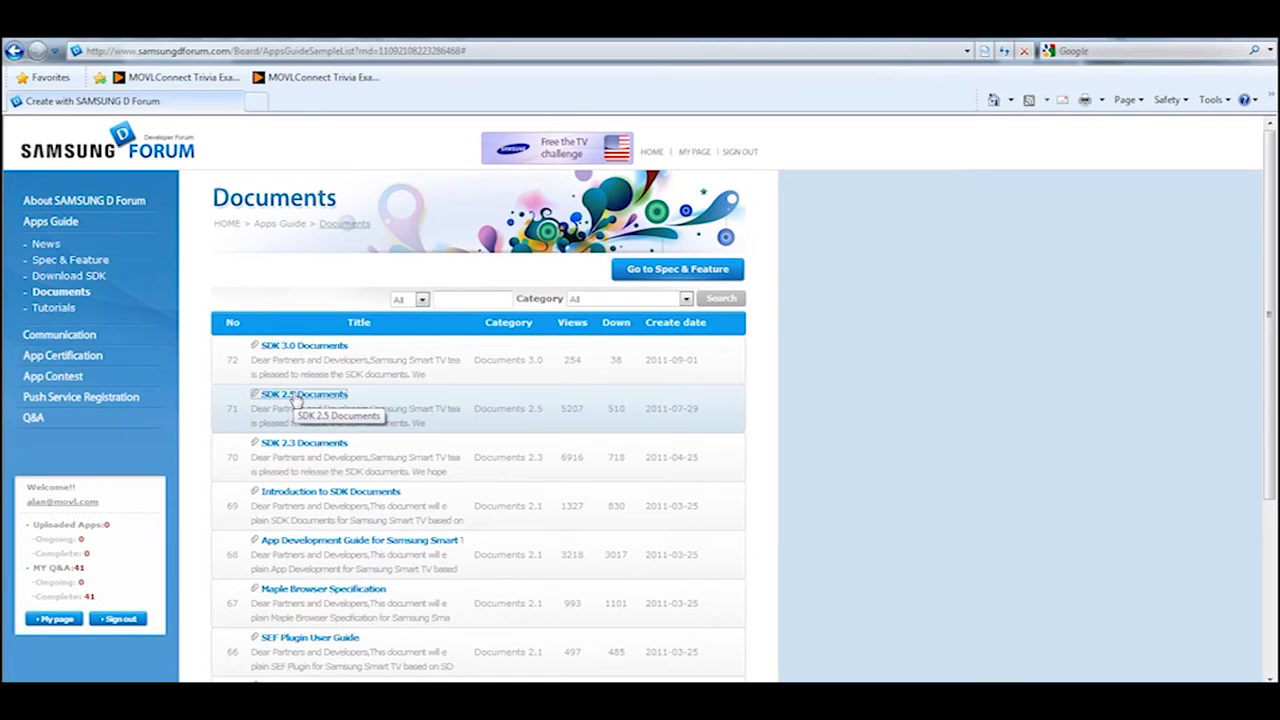
Open the SDK 2.5 Documents post.
{"action": "left_click", "coordinate": [303, 393]}
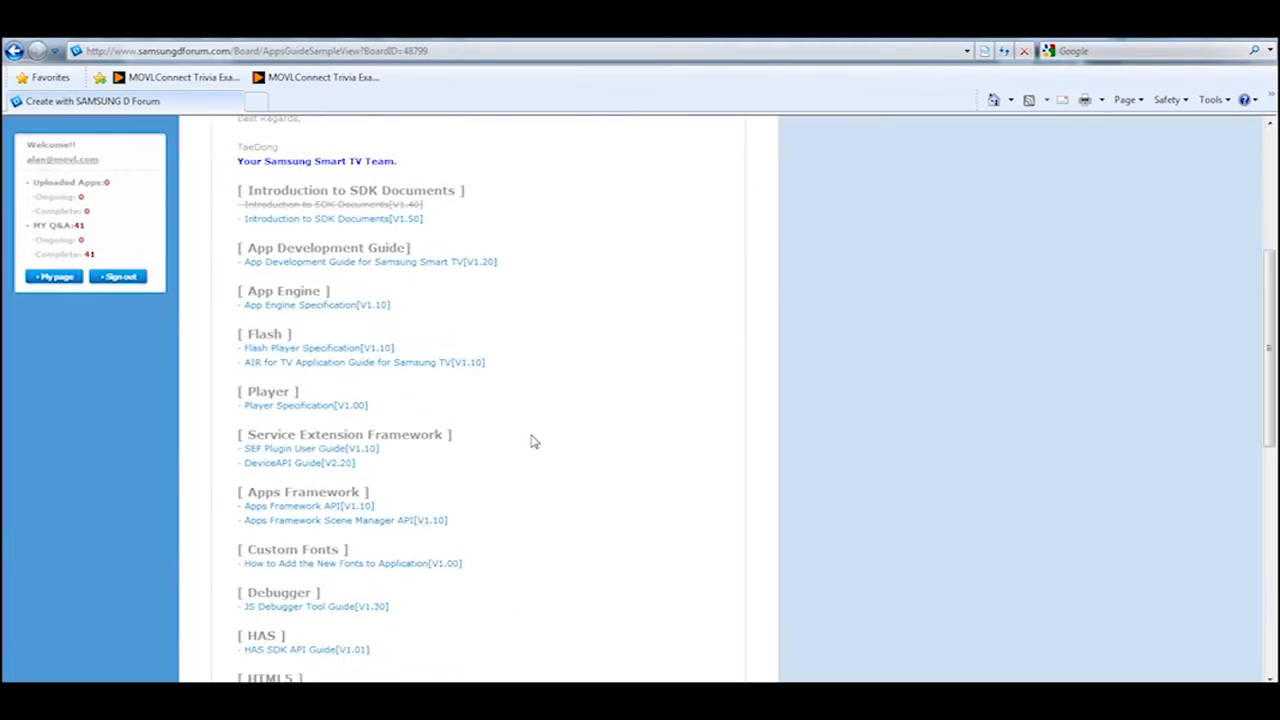
{"action": "scroll", "scroll_direction": "down", "scroll_amount": 3}
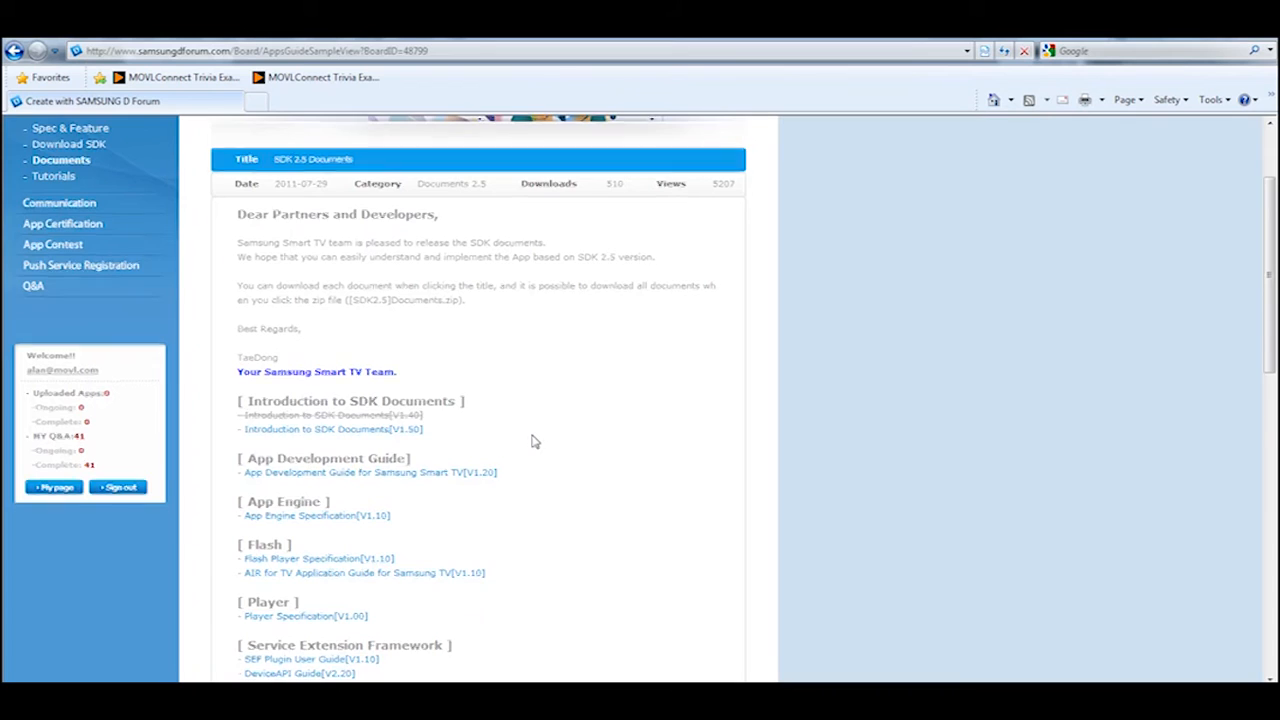
{"action": "scroll", "scroll_direction": "down", "scroll_amount": 3}
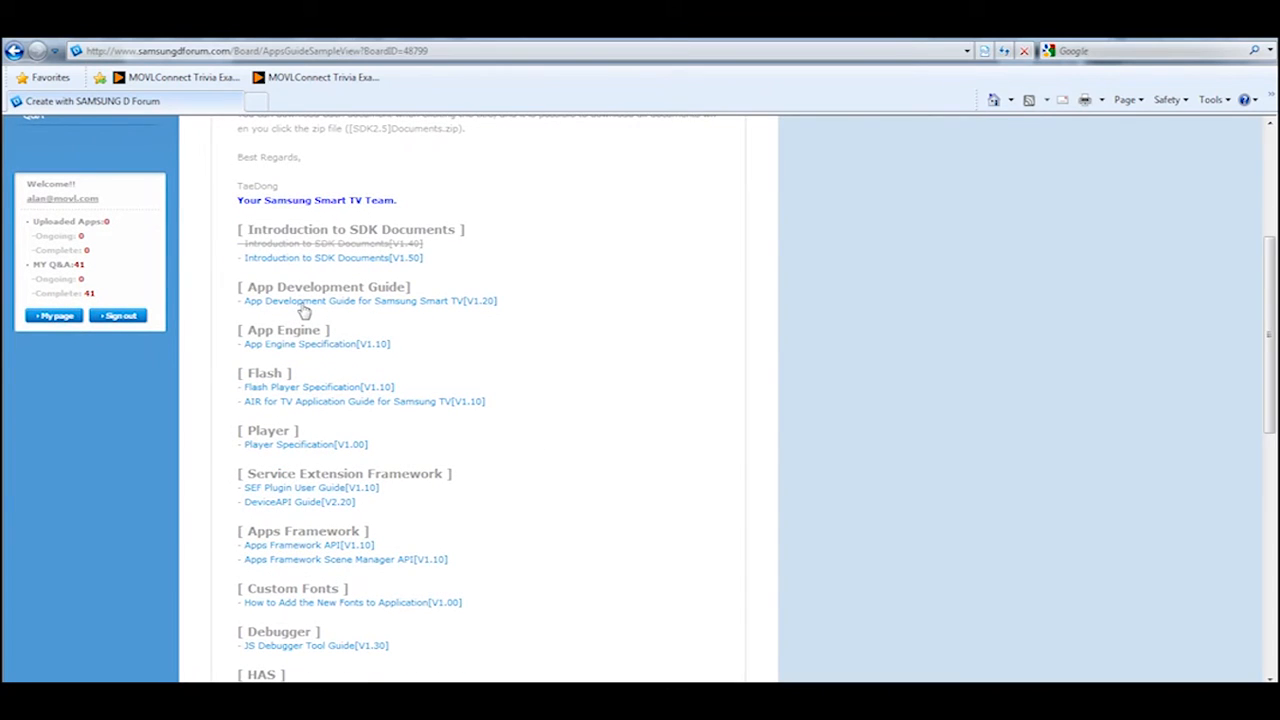
{"action": "mouse_move", "coordinate": [440, 411]}
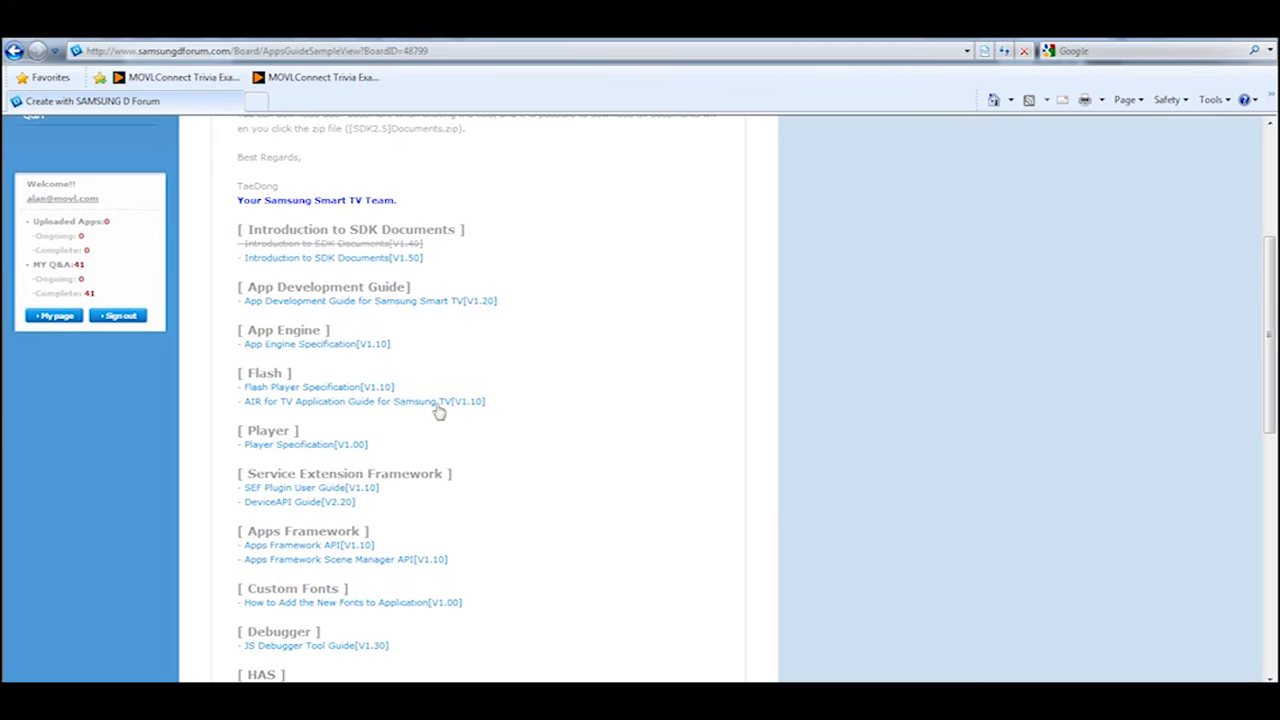
{"action": "scroll", "scroll_direction": "down", "scroll_amount": 3}
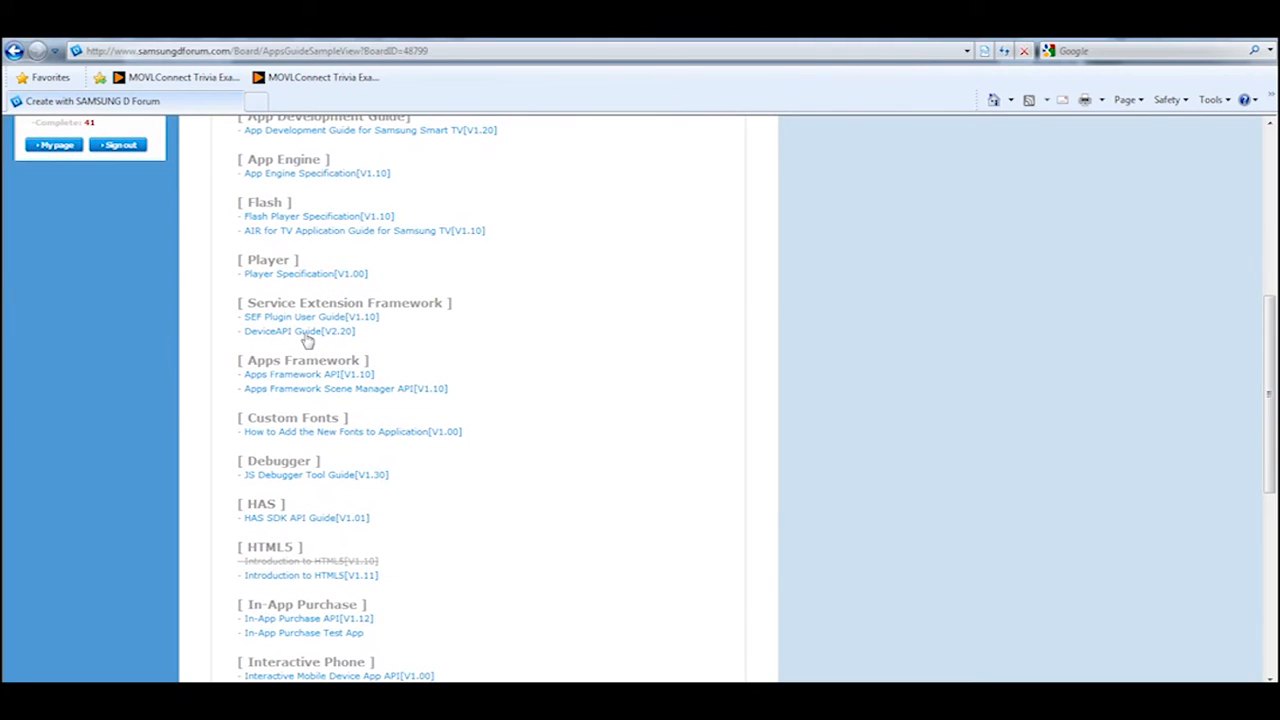
{"action": "scroll", "scroll_direction": "down", "scroll_amount": 3}
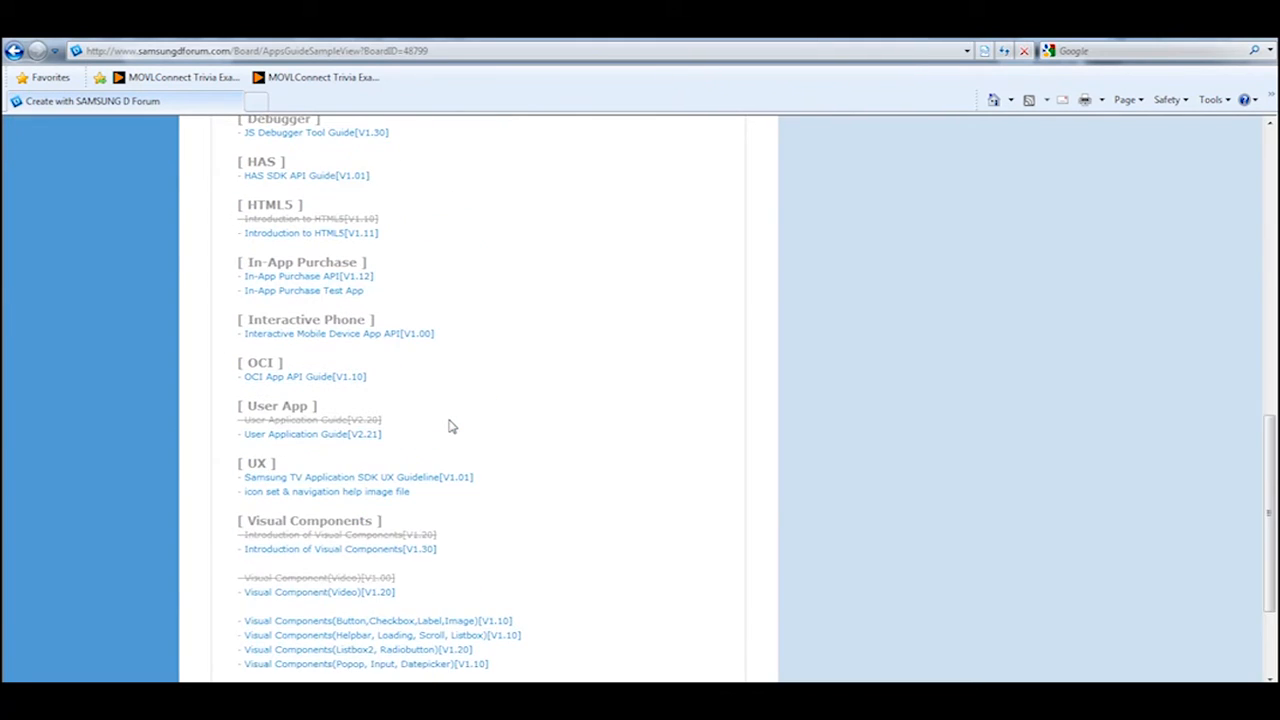